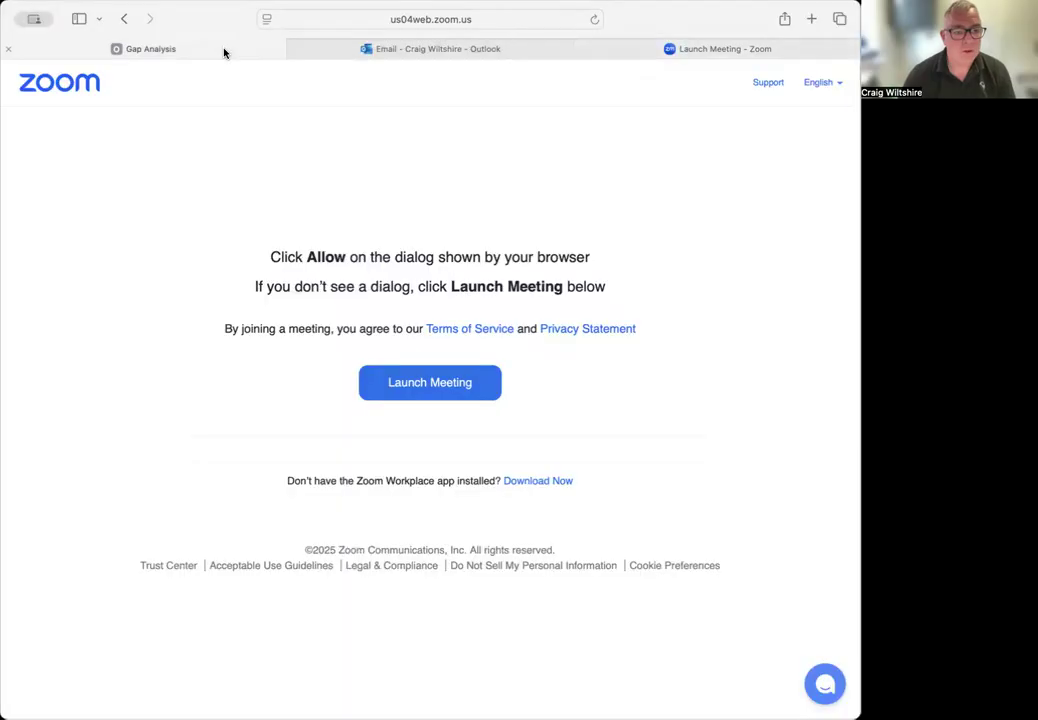
Step: Switch to the Gap Analysis tab to bring back the Onefile faults range criteria table
click(149, 48)
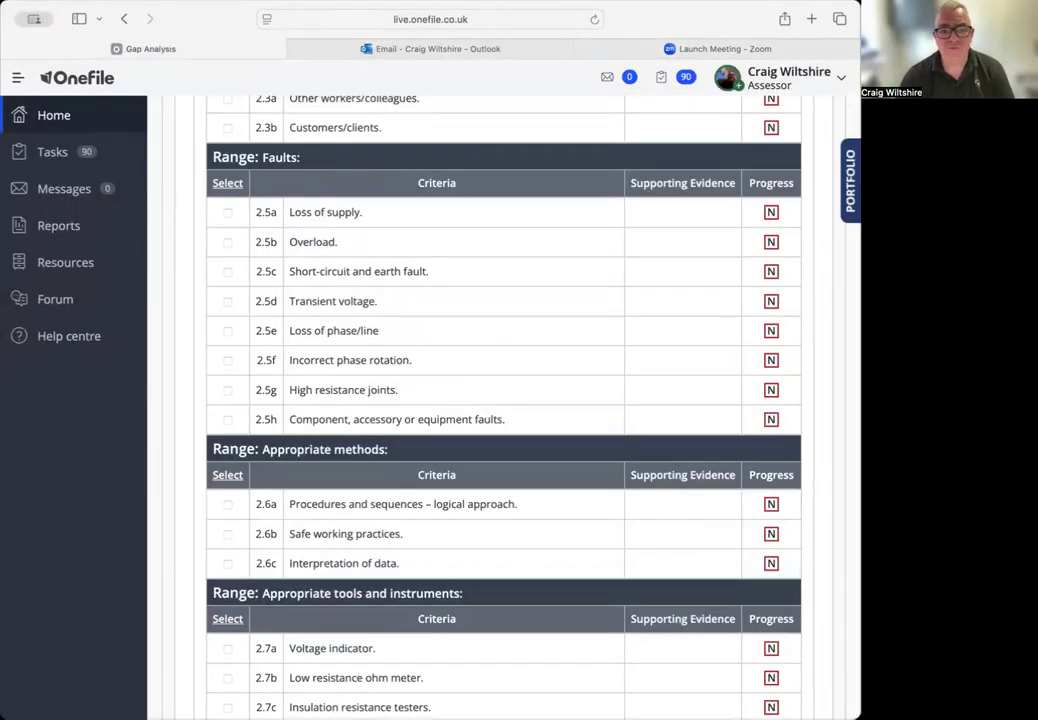
mouse_move(372, 214)
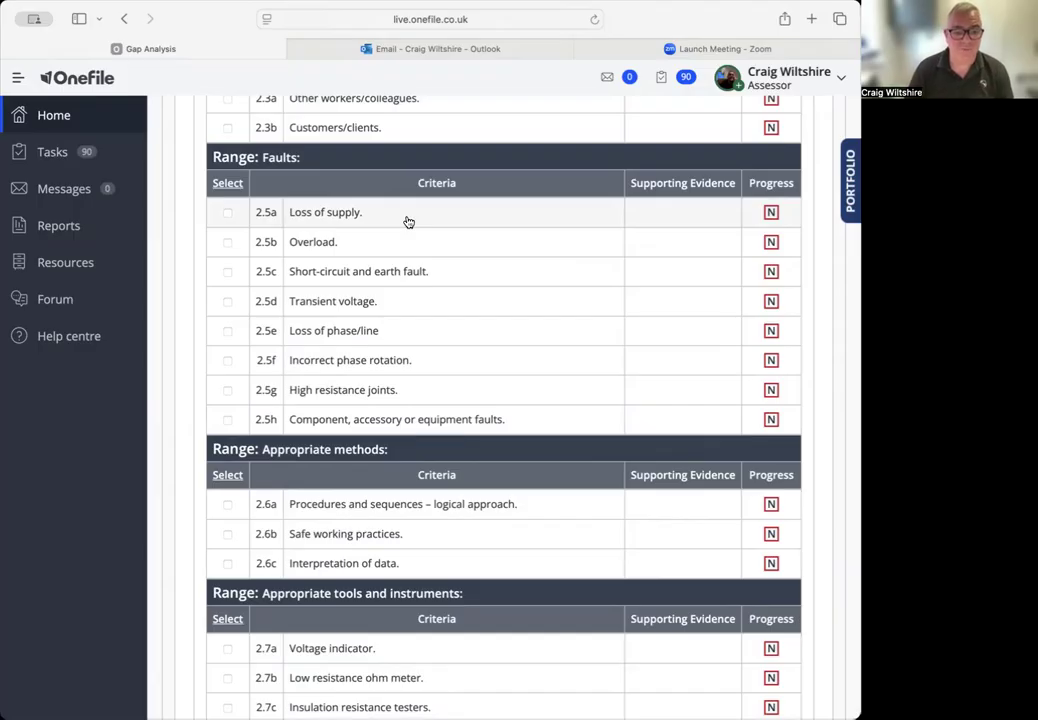
mouse_move(376, 246)
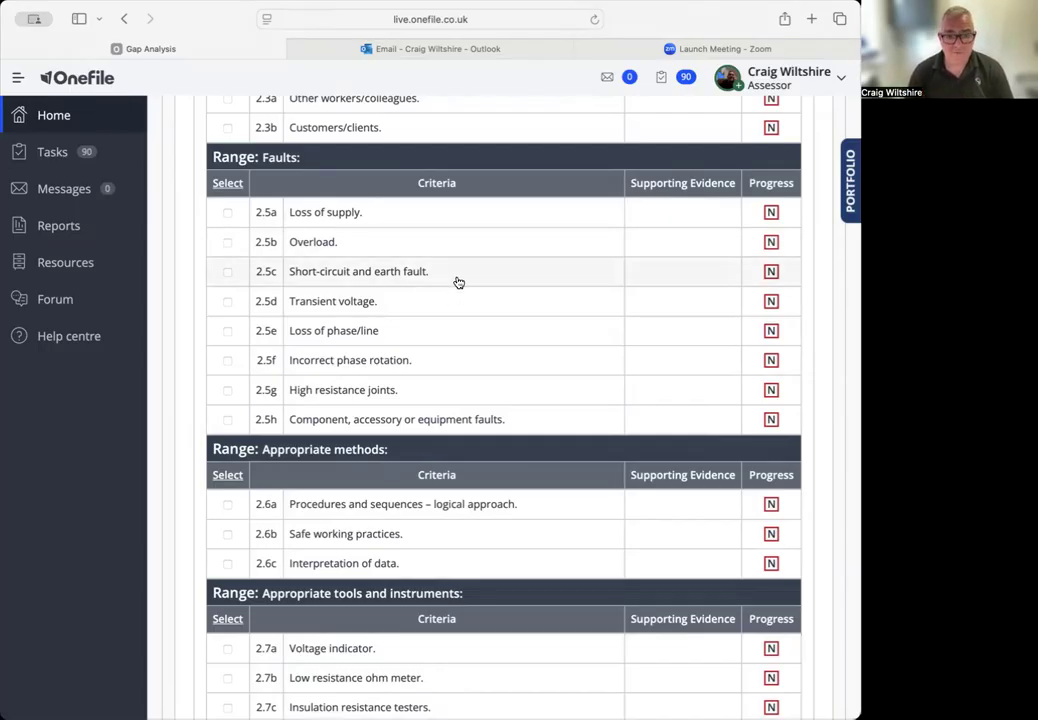
mouse_move(330, 220)
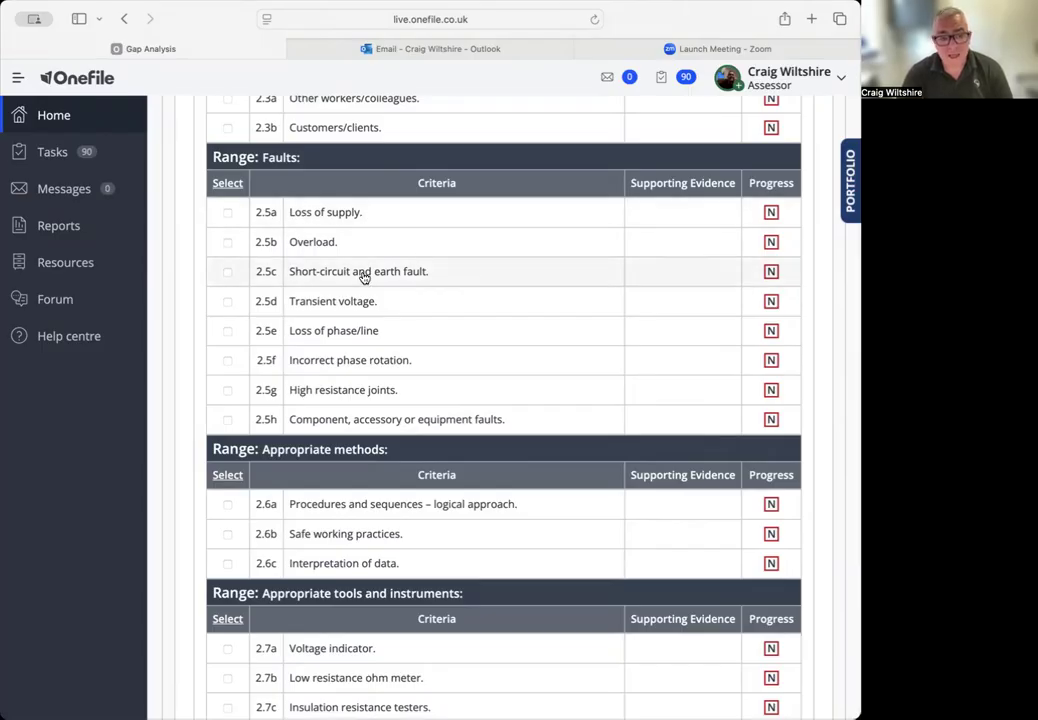
mouse_move(475, 275)
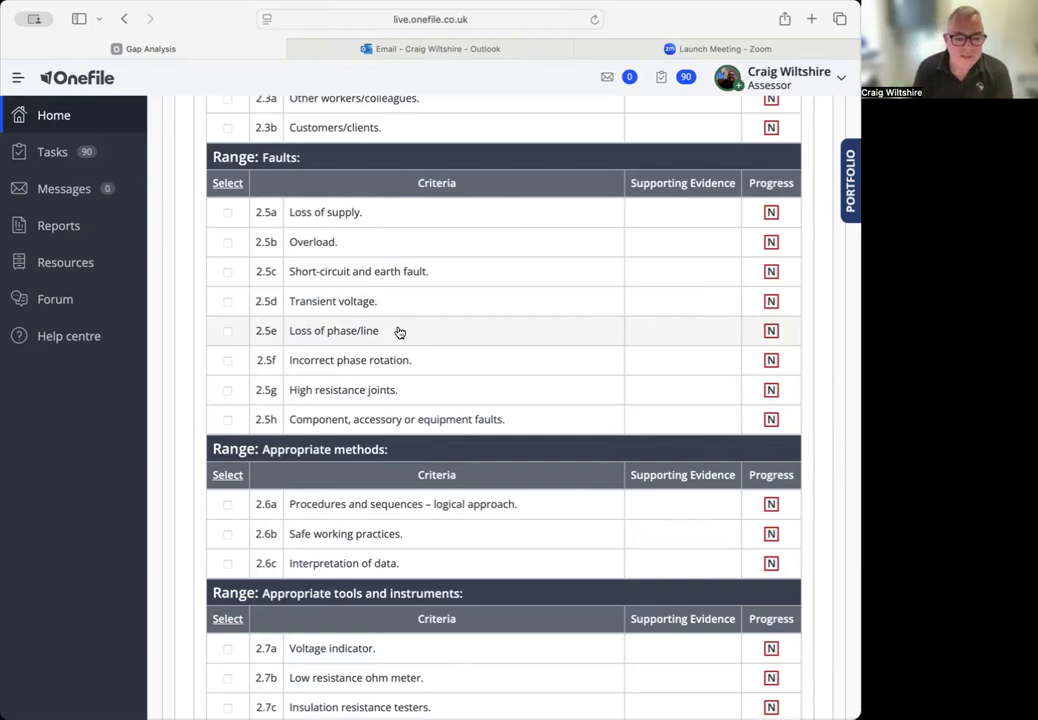
mouse_move(393, 363)
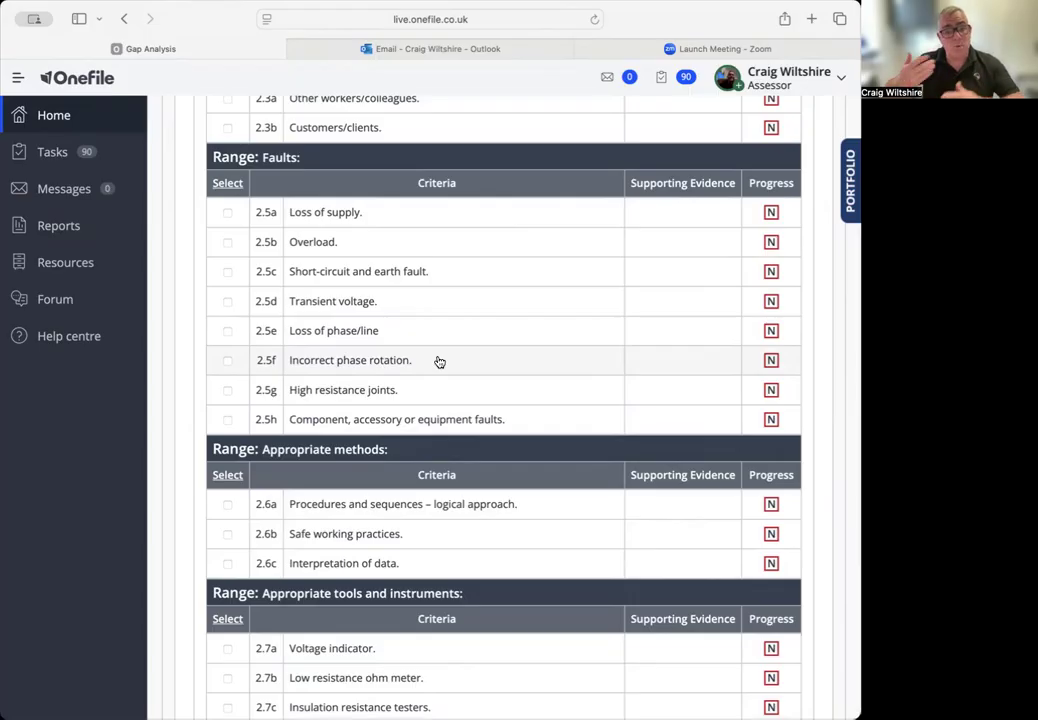
mouse_move(428, 364)
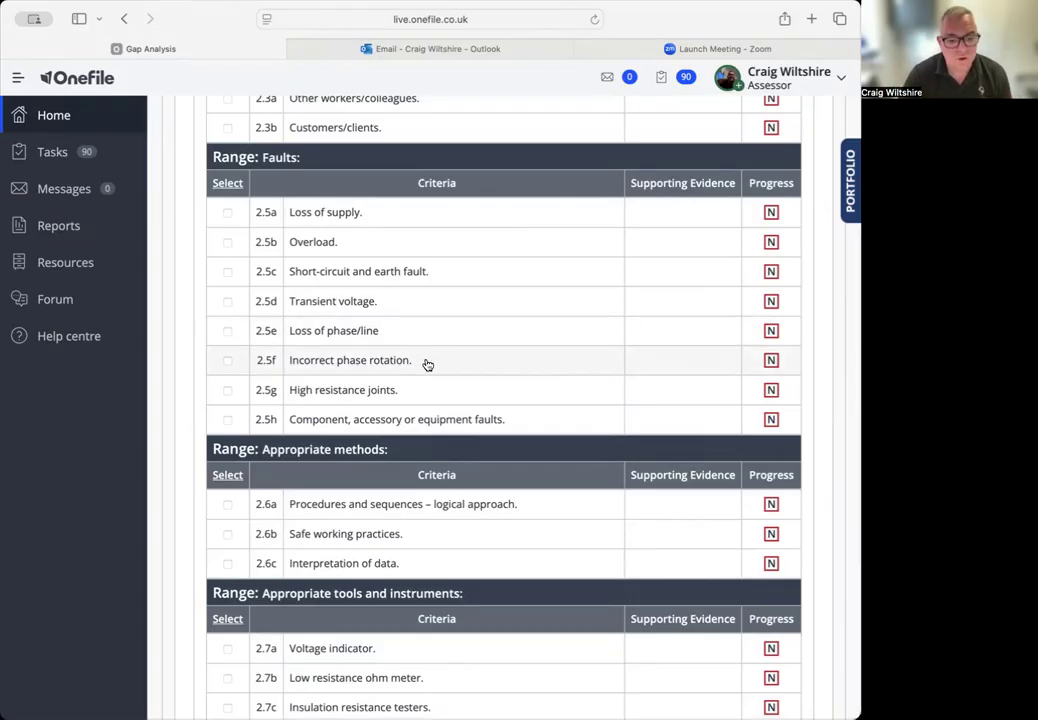
mouse_move(410, 390)
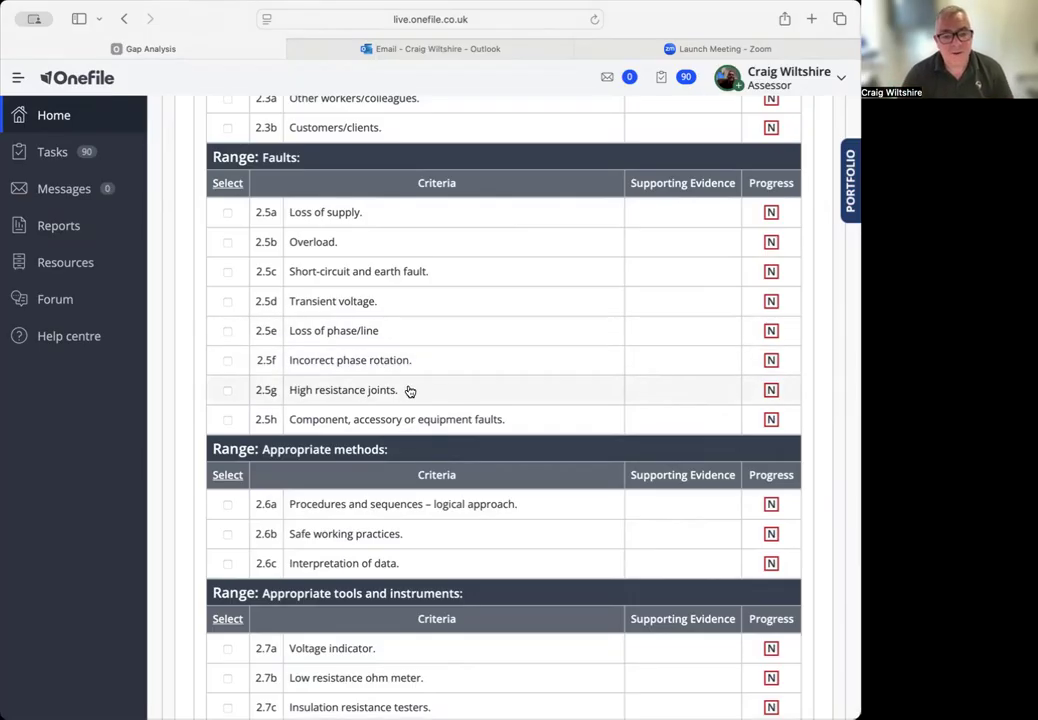
mouse_move(380, 397)
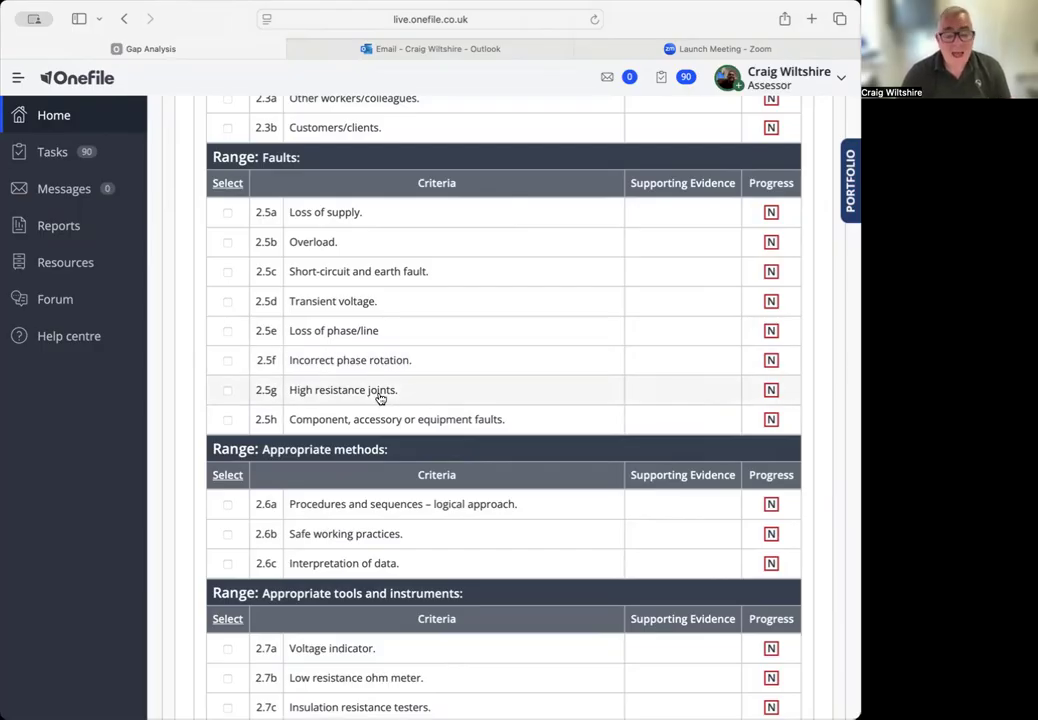
mouse_move(393, 400)
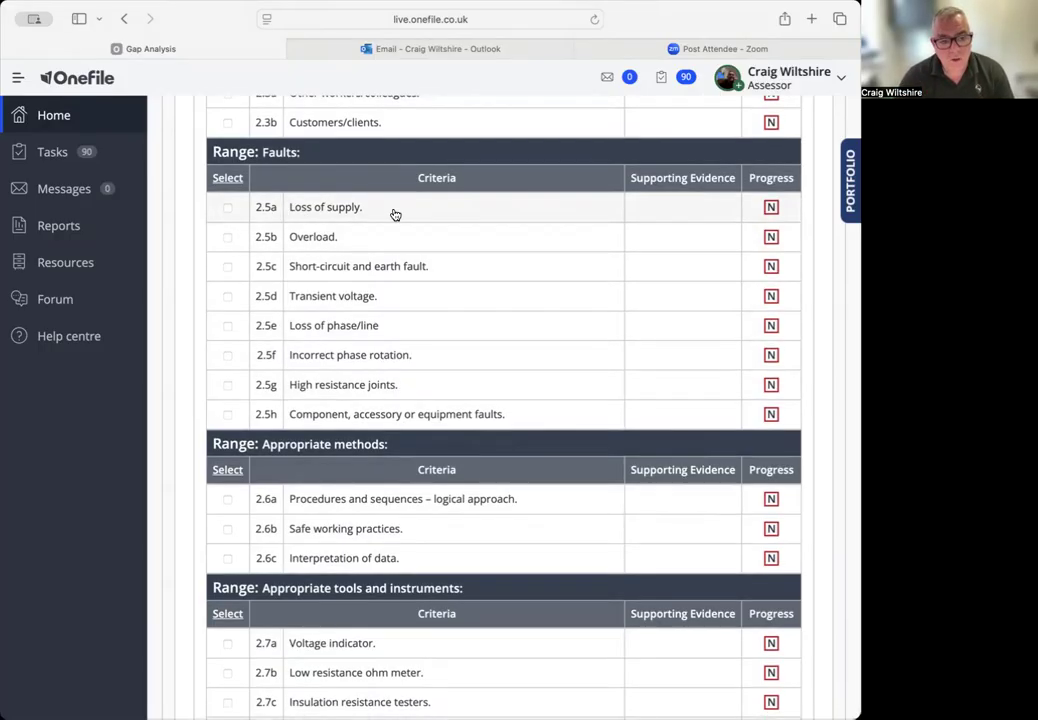
mouse_move(284, 305)
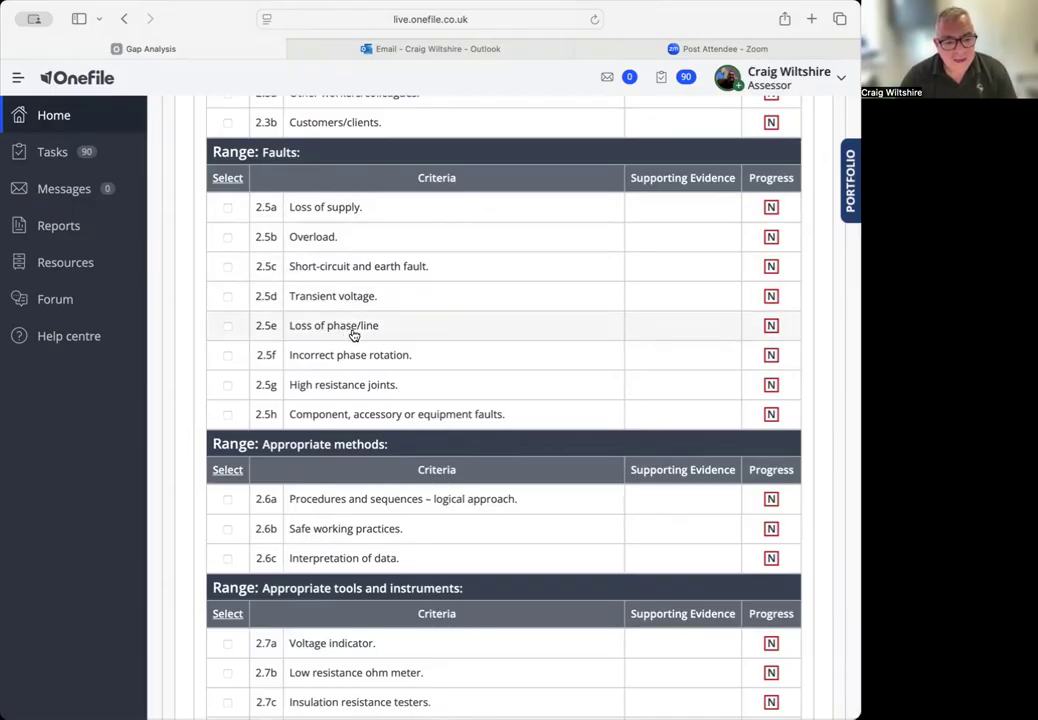
mouse_move(355, 424)
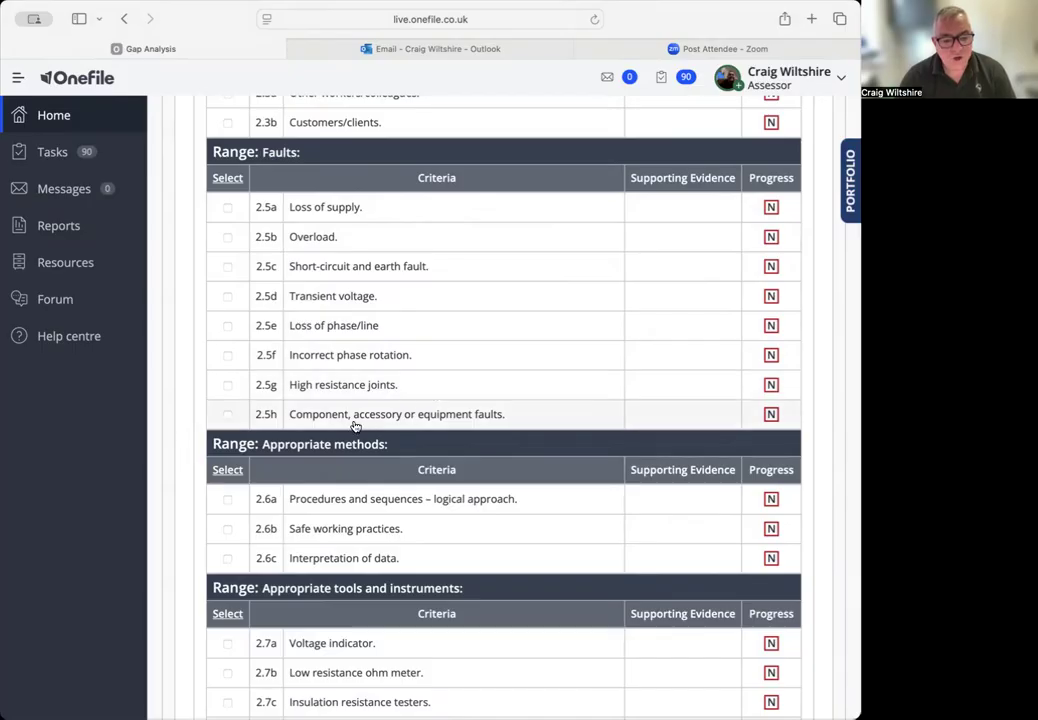
mouse_move(349, 228)
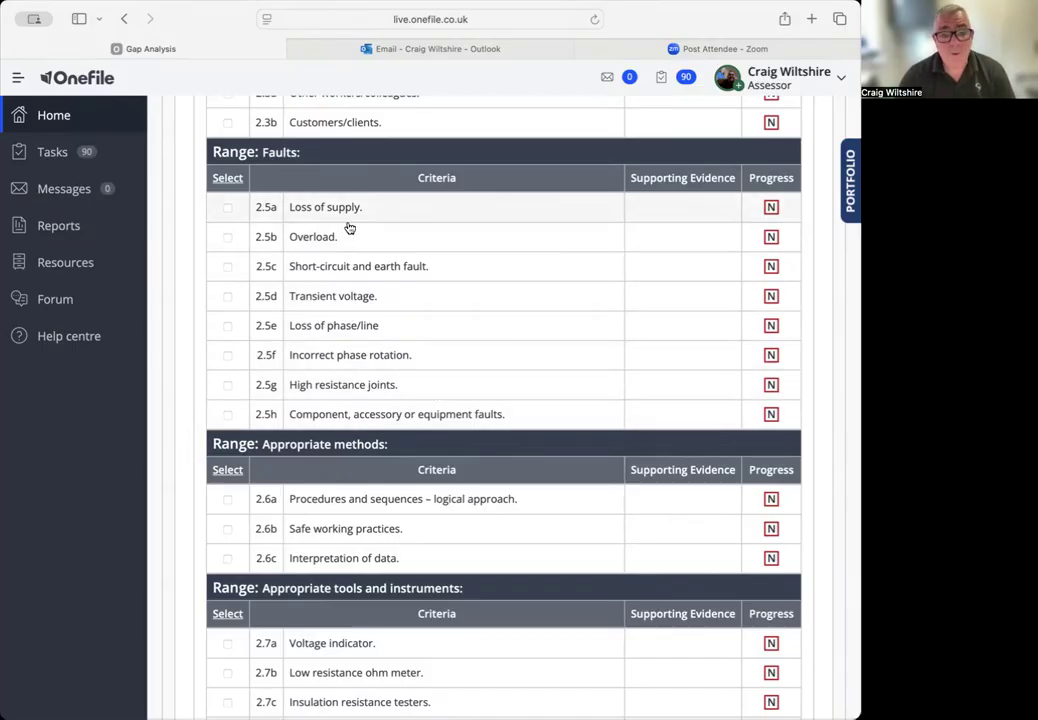
mouse_move(355, 218)
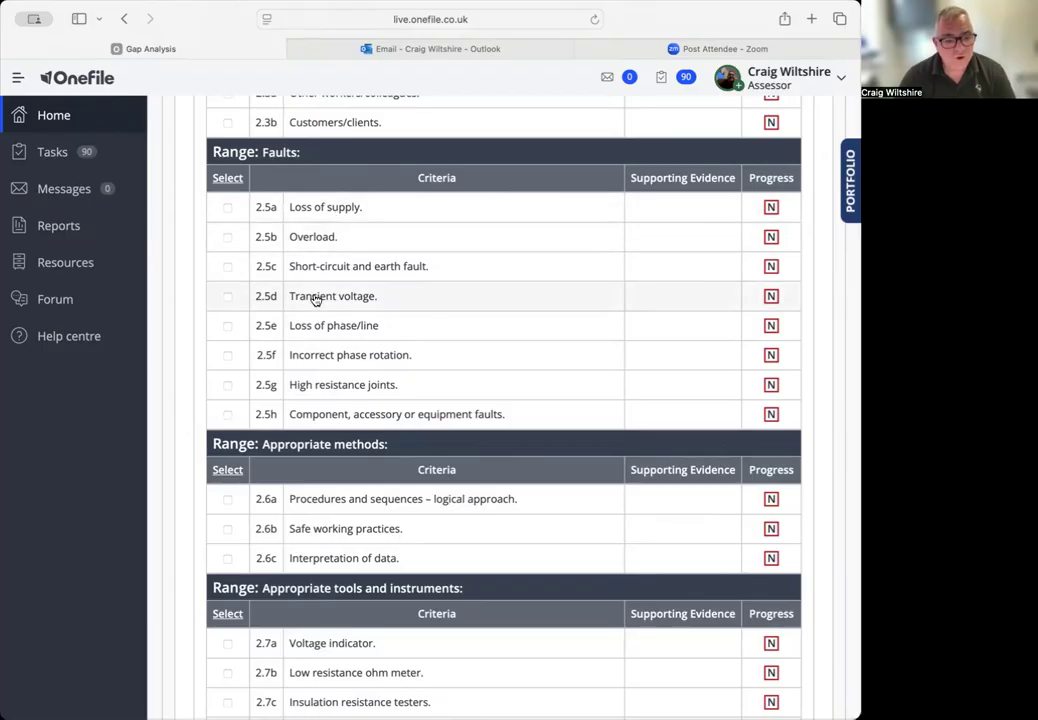
mouse_move(353, 370)
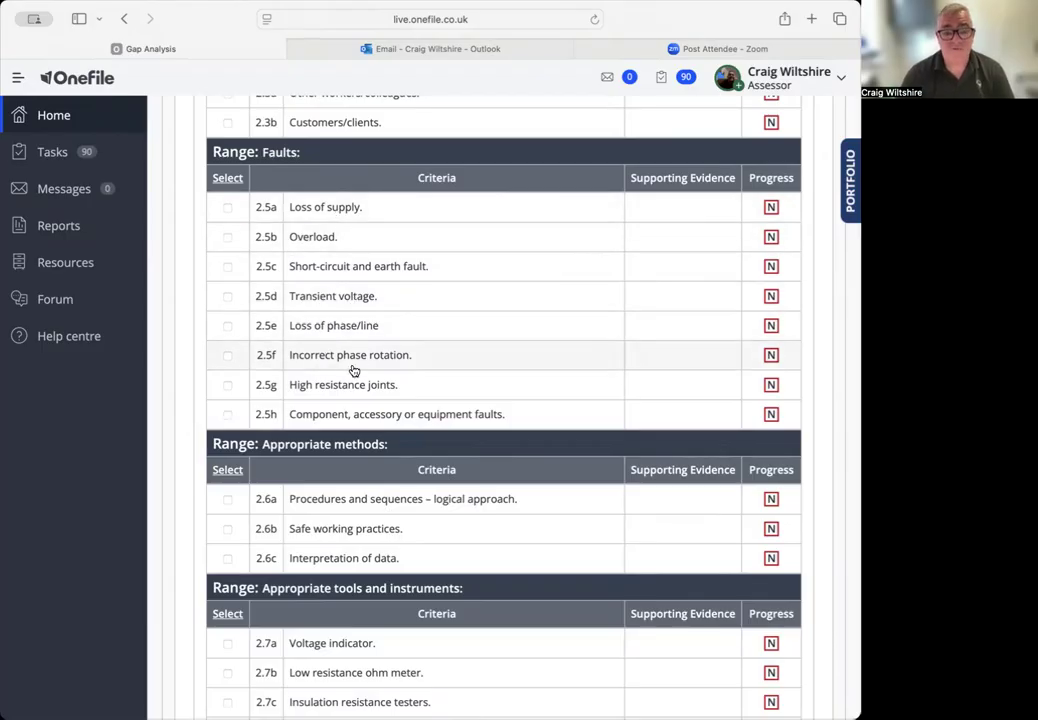
mouse_move(379, 358)
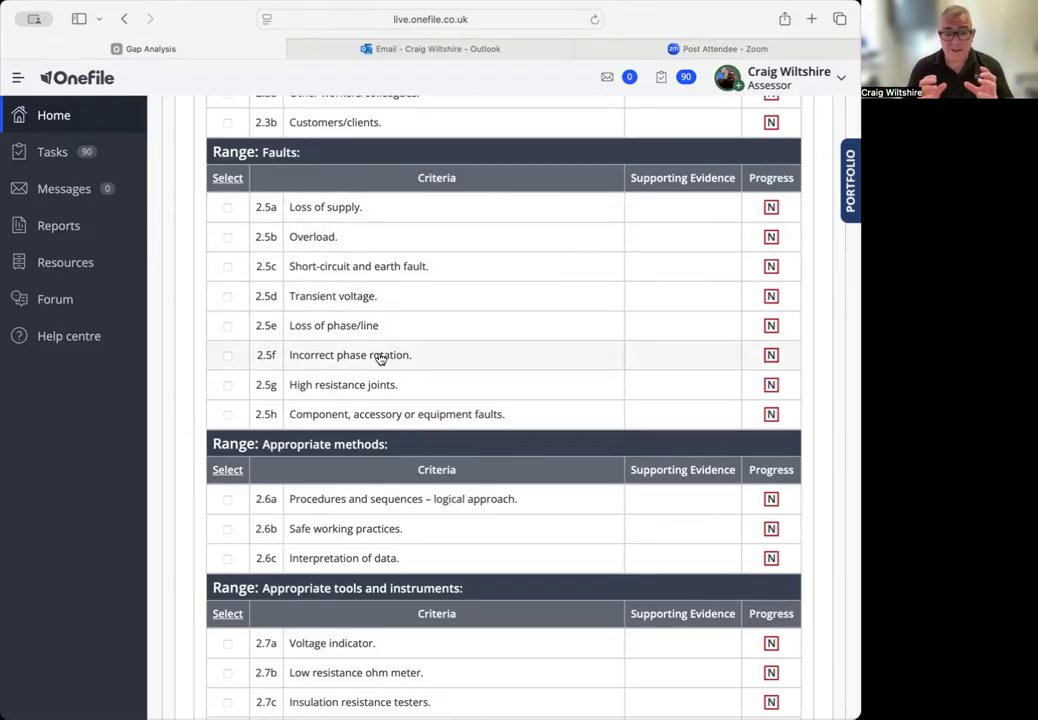